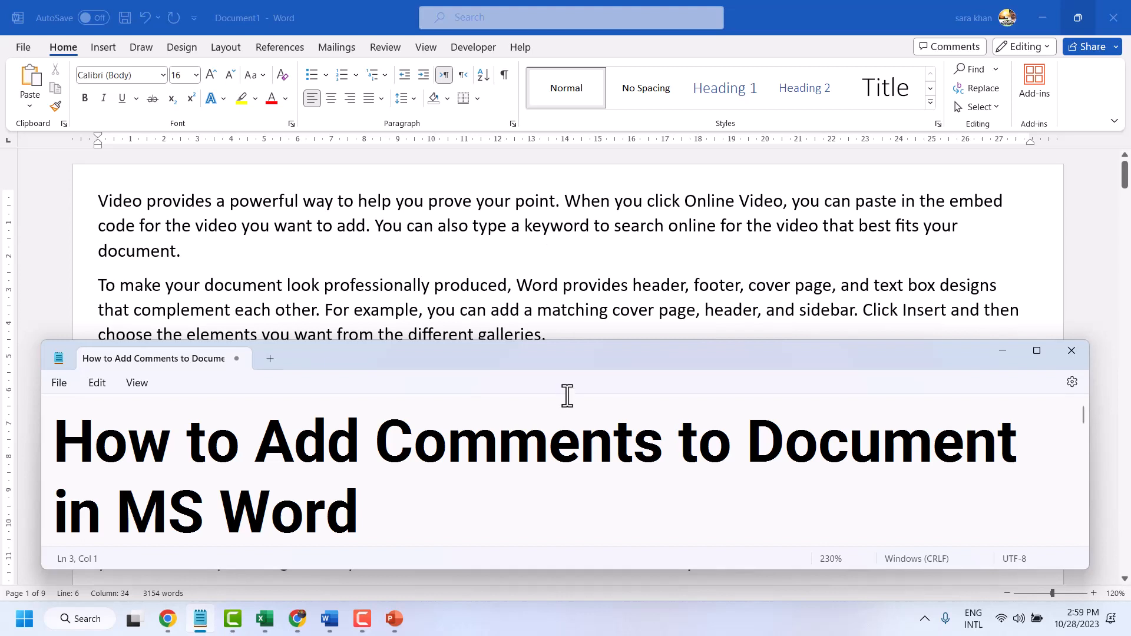
mouse_move(569, 396)
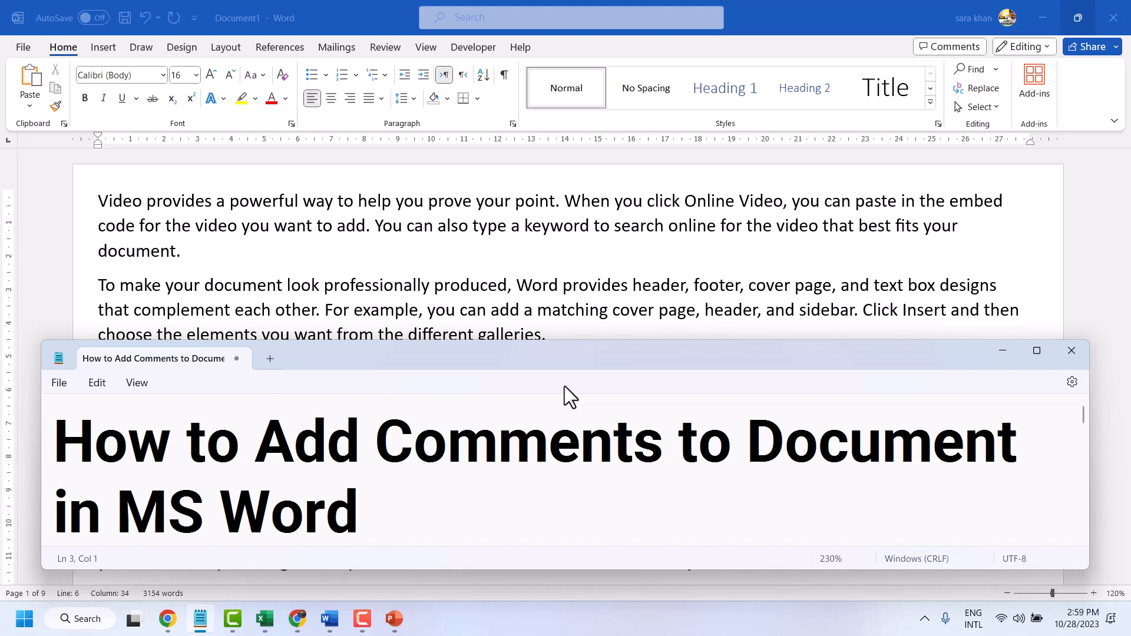
mouse_move(976, 334)
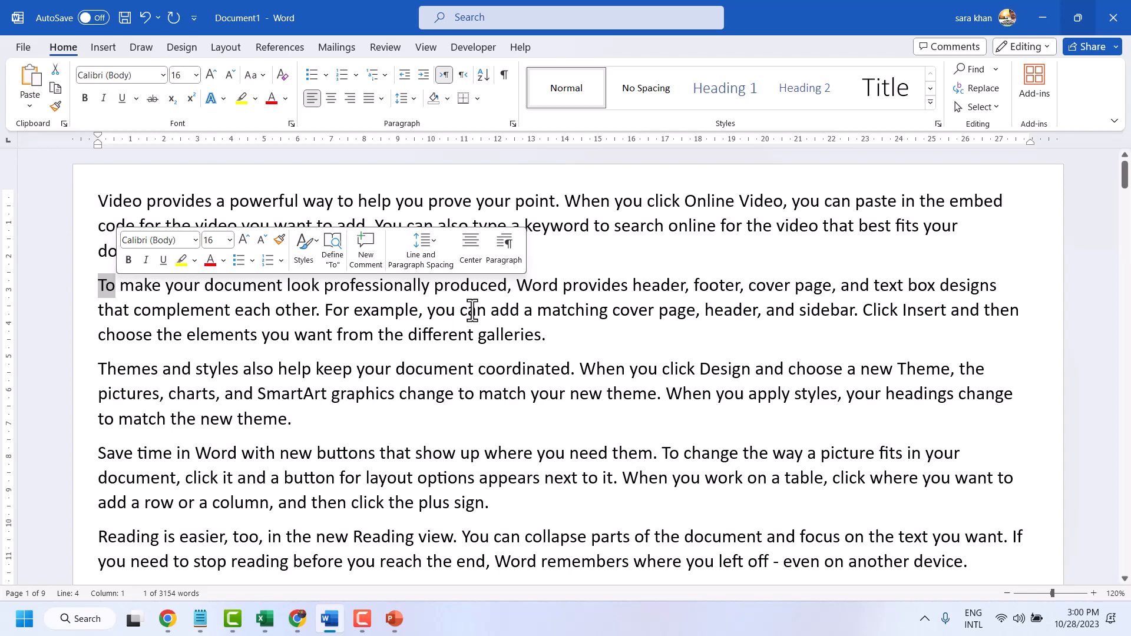
Select 'professionally' in the second paragraph and show the Review tab
left_click(424, 310)
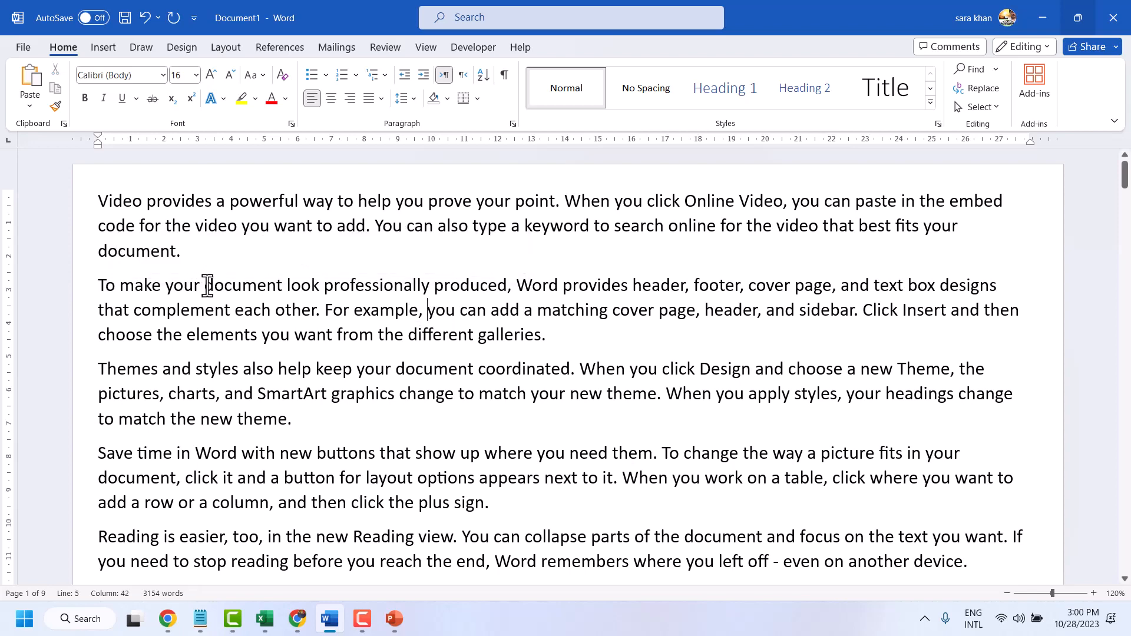
double_click(241, 284)
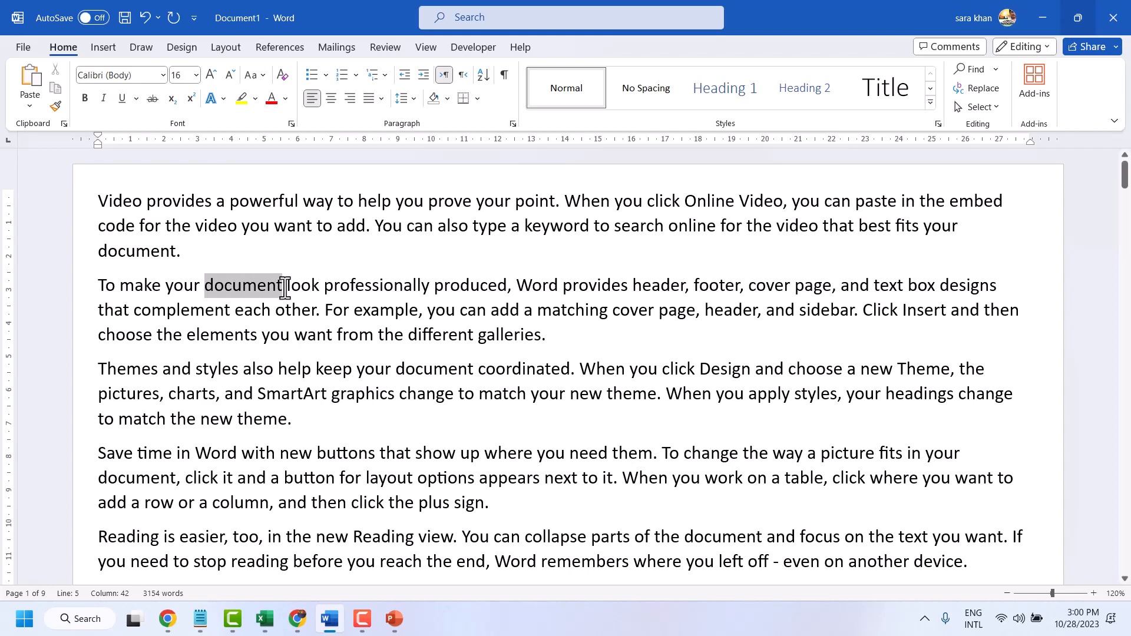
double_click(368, 285)
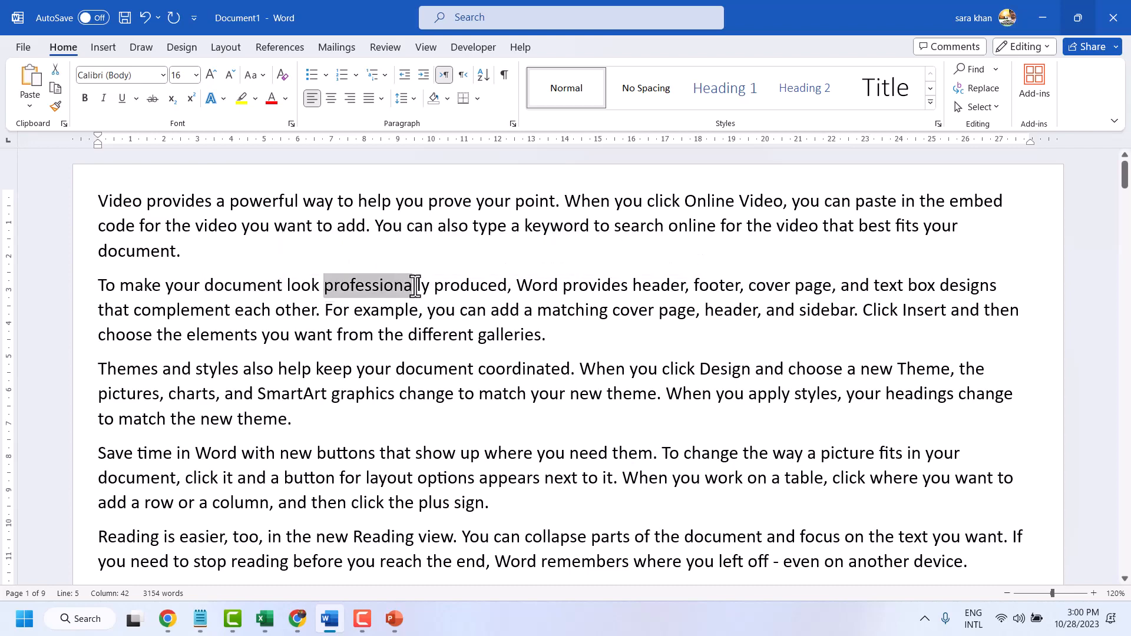
double_click(370, 284)
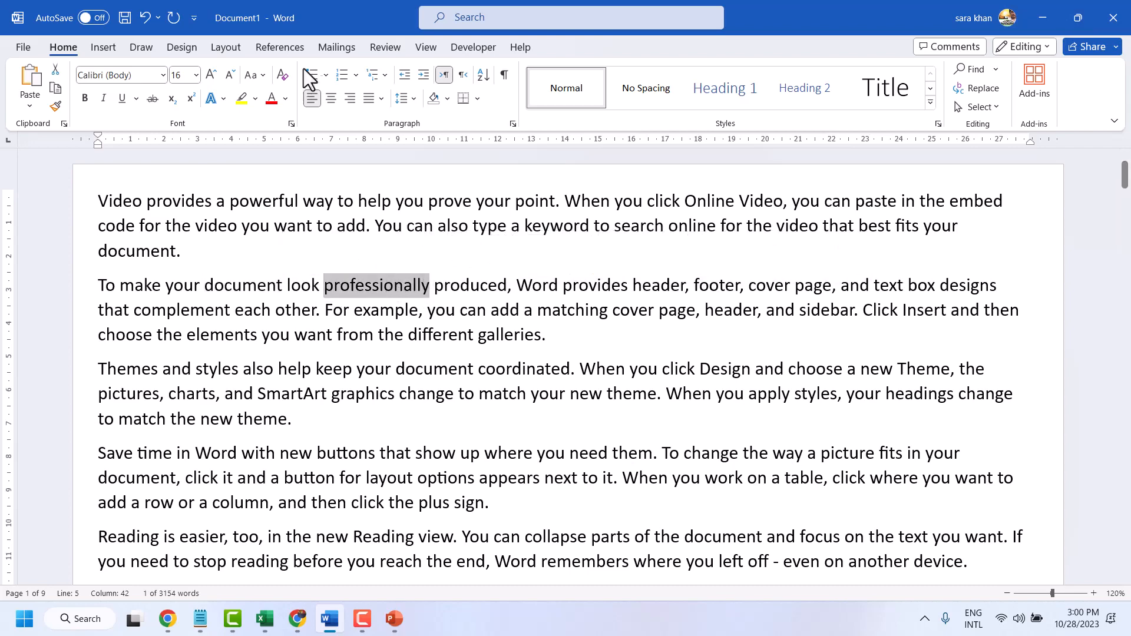
left_click(384, 48)
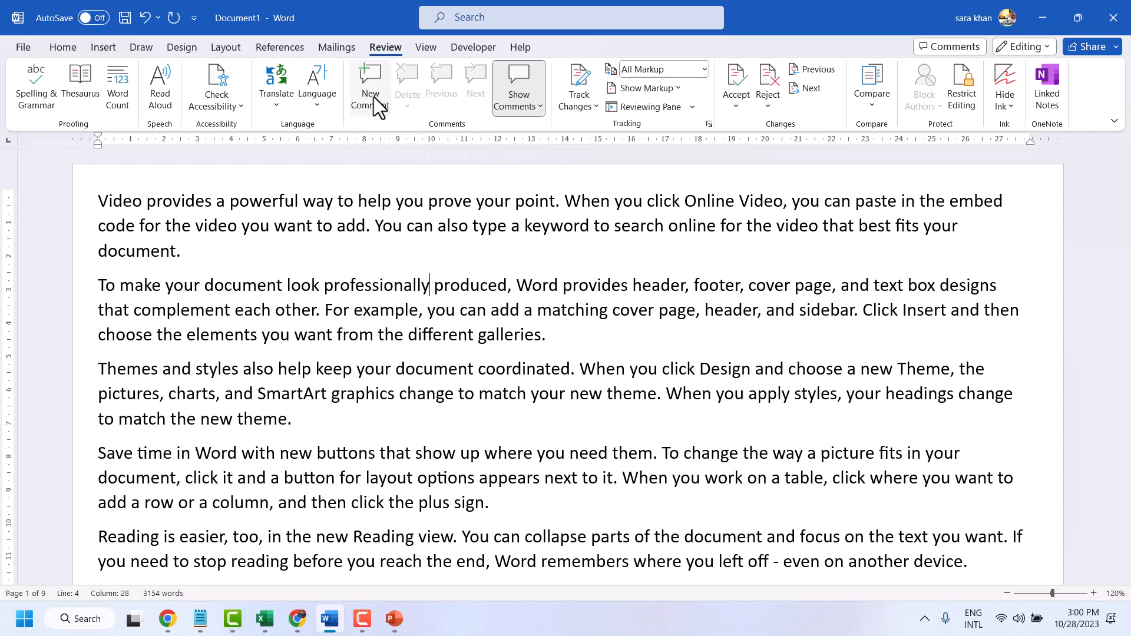
Post a new comment 'Please check meaning' on the selected word 'professionally'
left_click(369, 87)
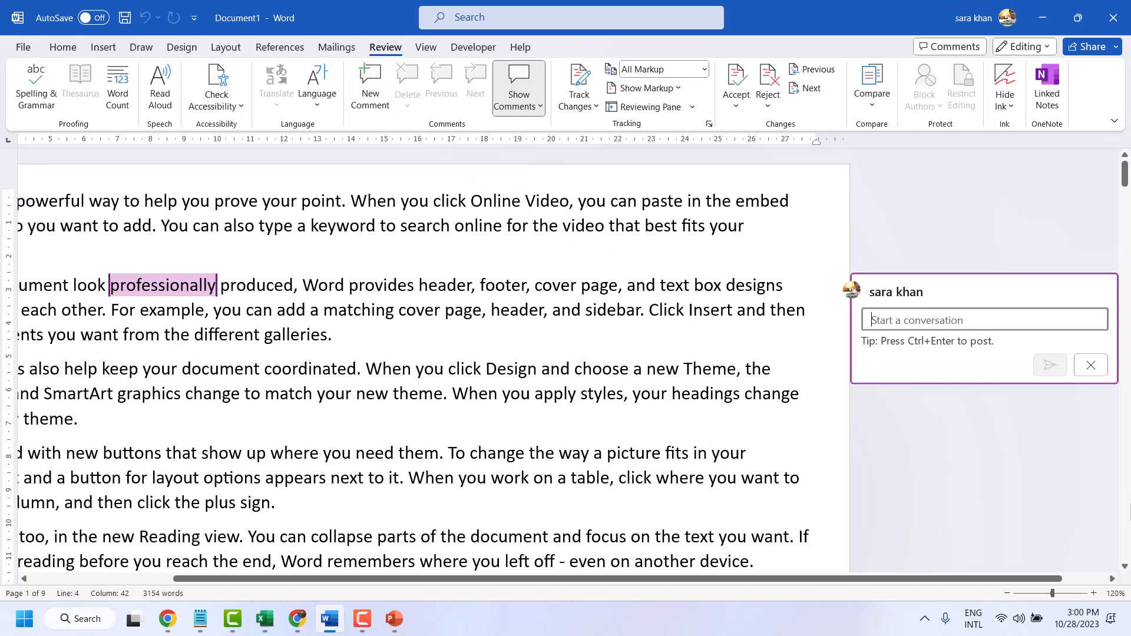
mouse_move(993, 440)
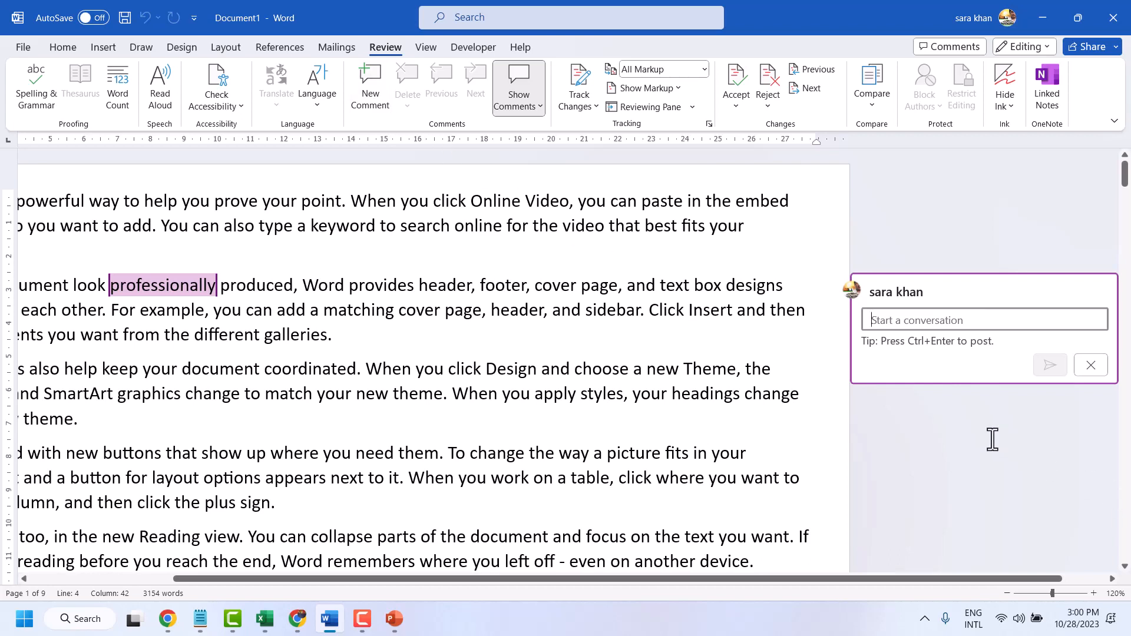
mouse_move(911, 319)
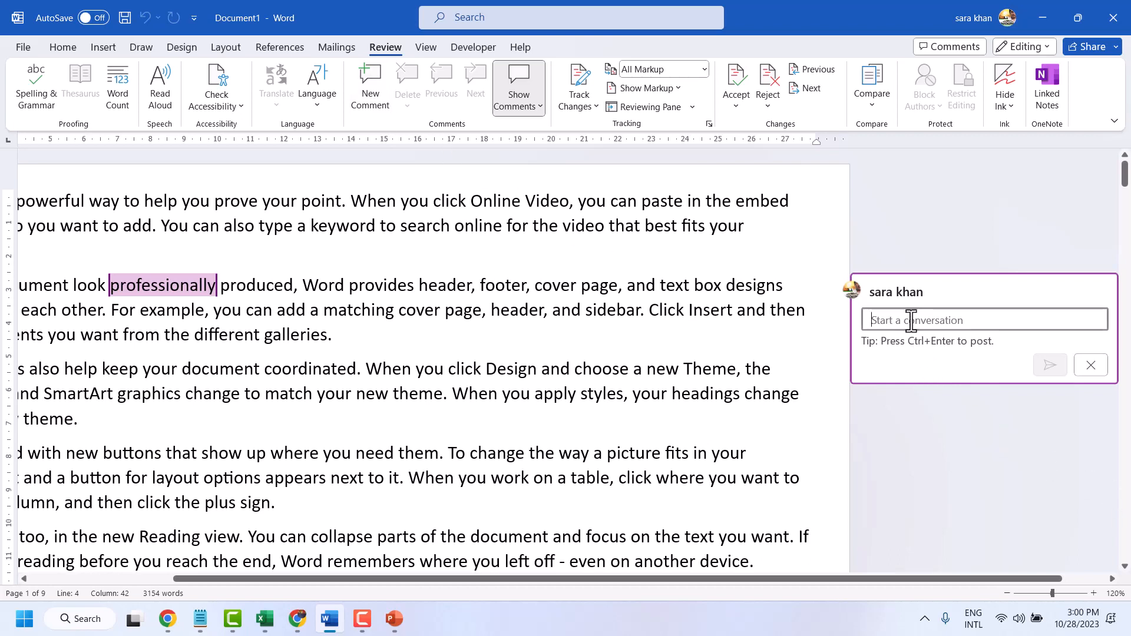
type("P")
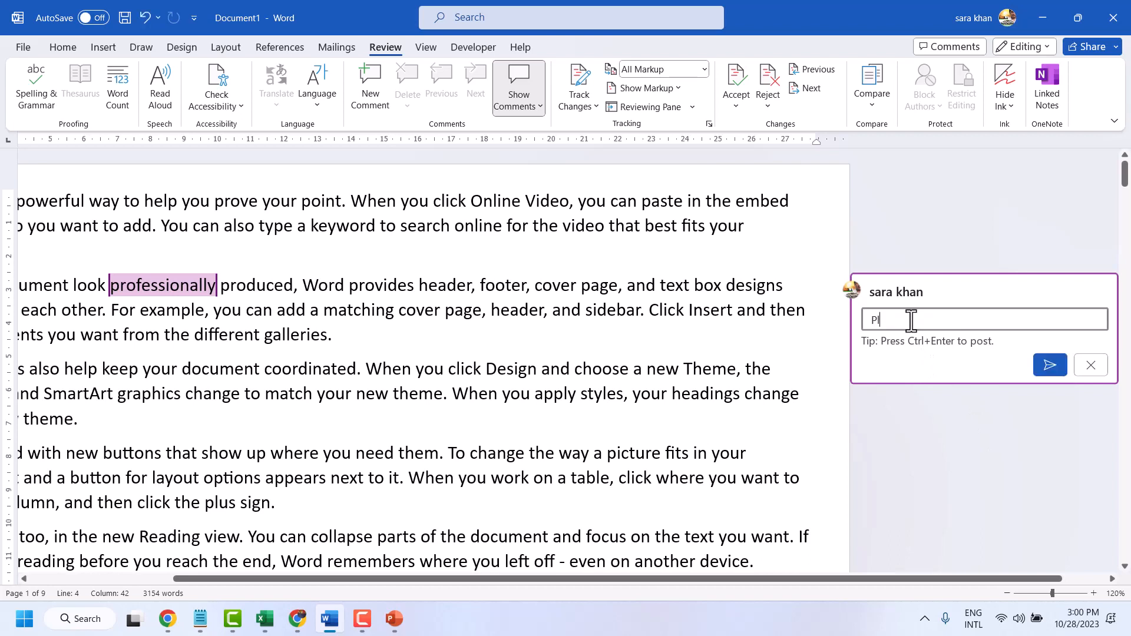
type("lesae")
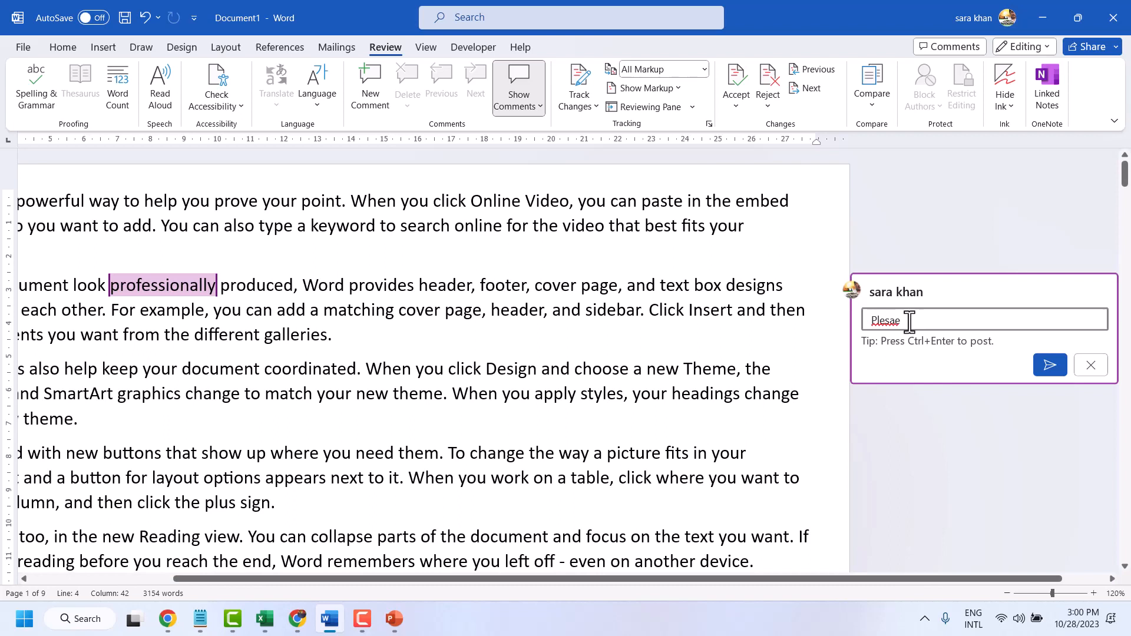
key("Backspace")
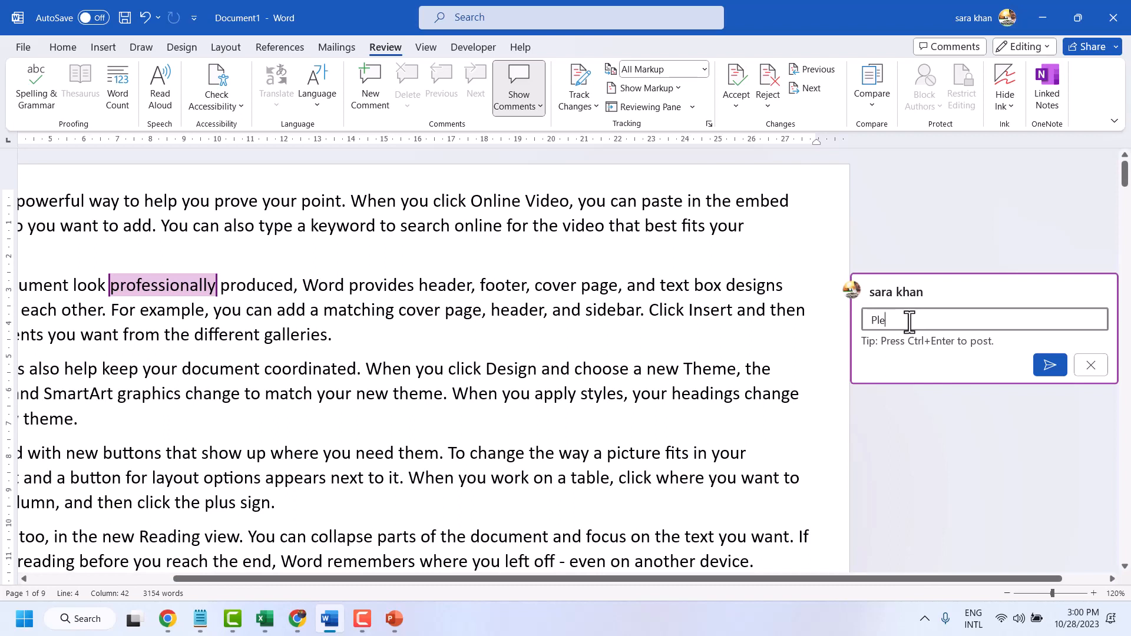
type("ase")
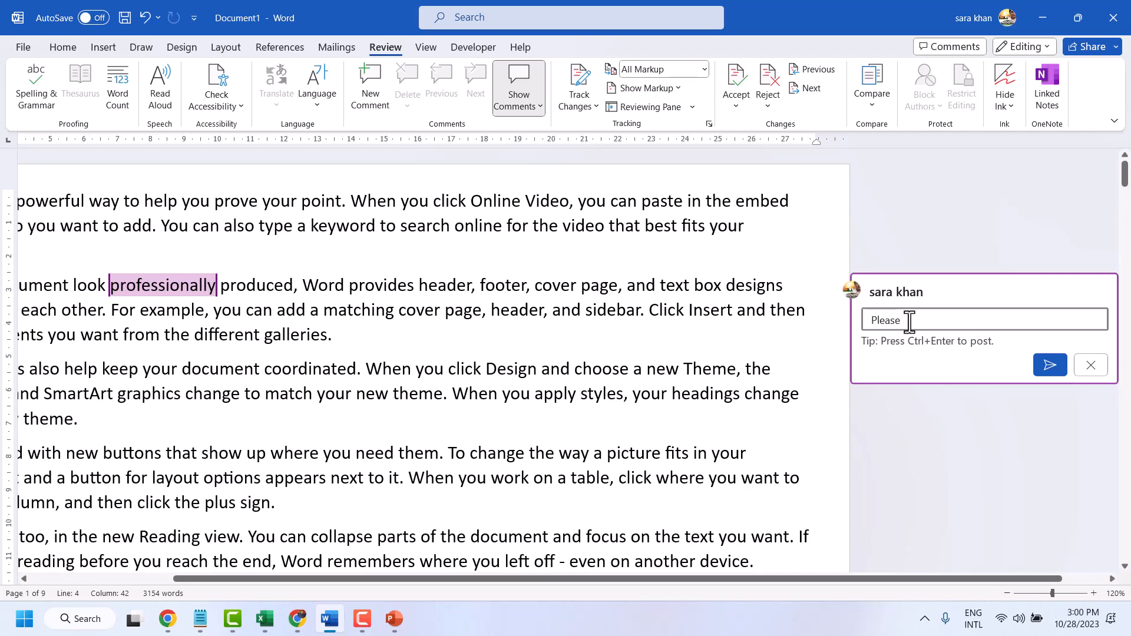
type("cle")
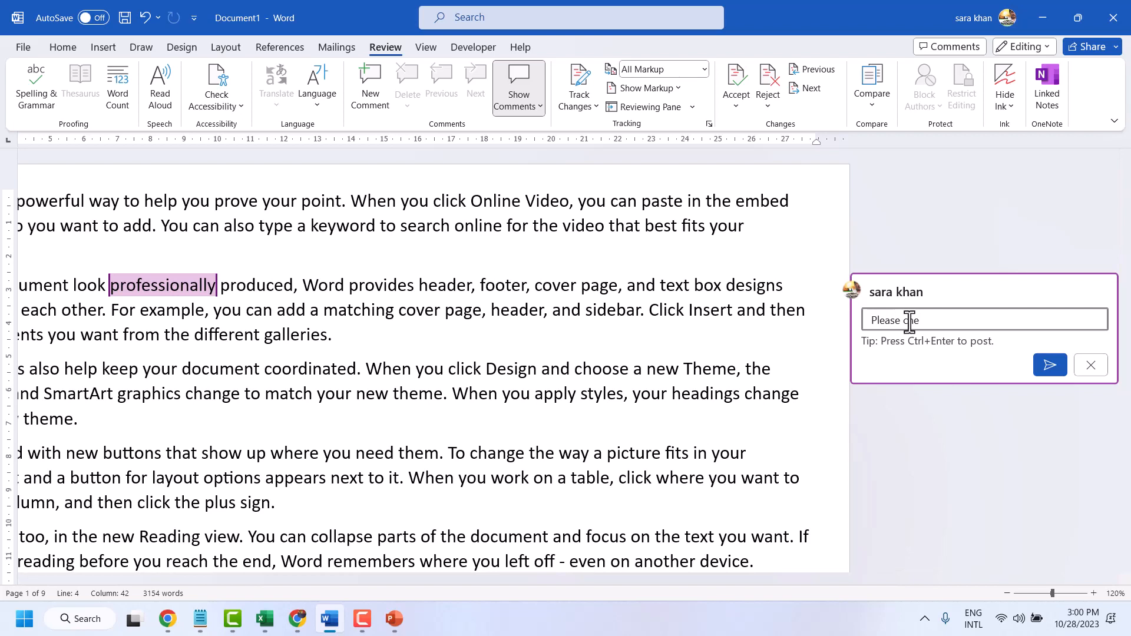
type("heck mean")
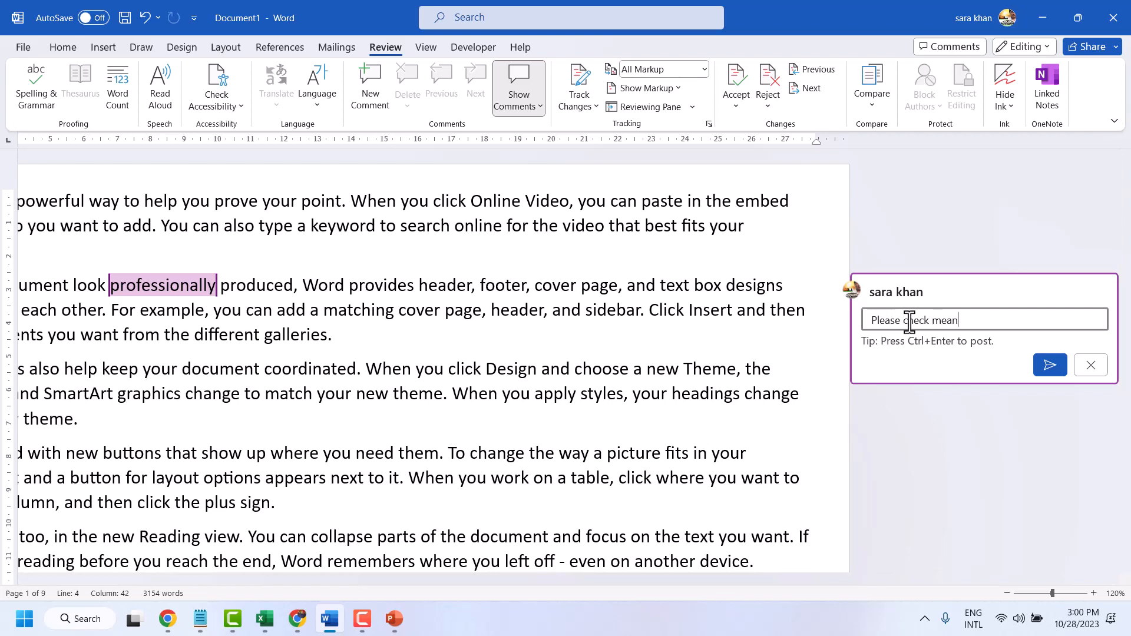
type("ing")
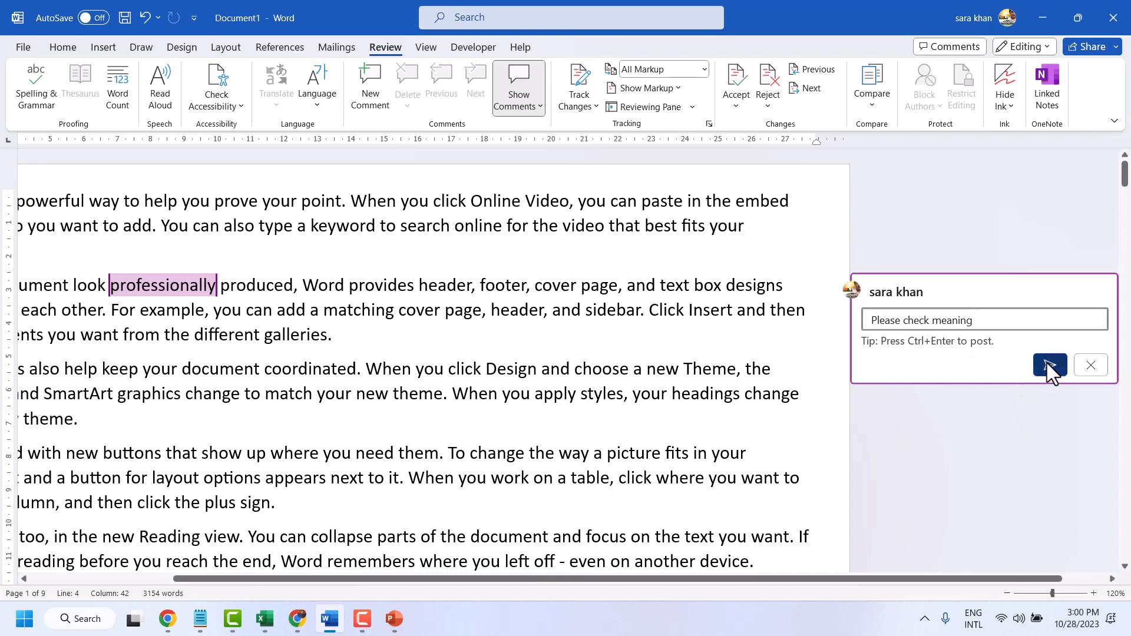
left_click(1049, 365)
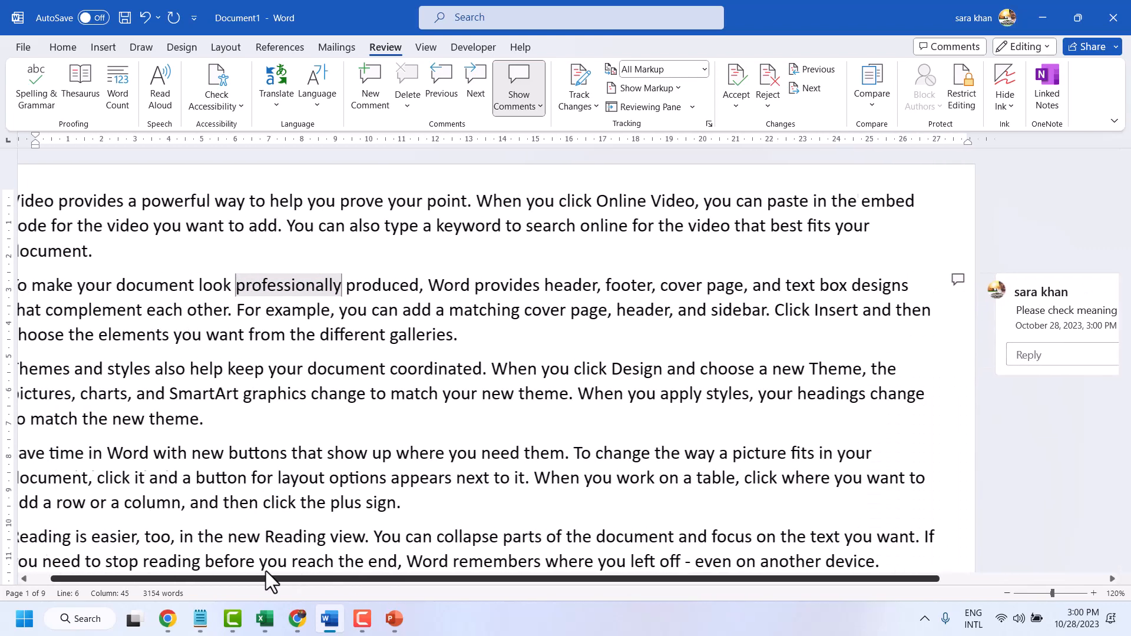
Post a 'Check it!' comment on the themes and styles paragraph
scroll("left", 3)
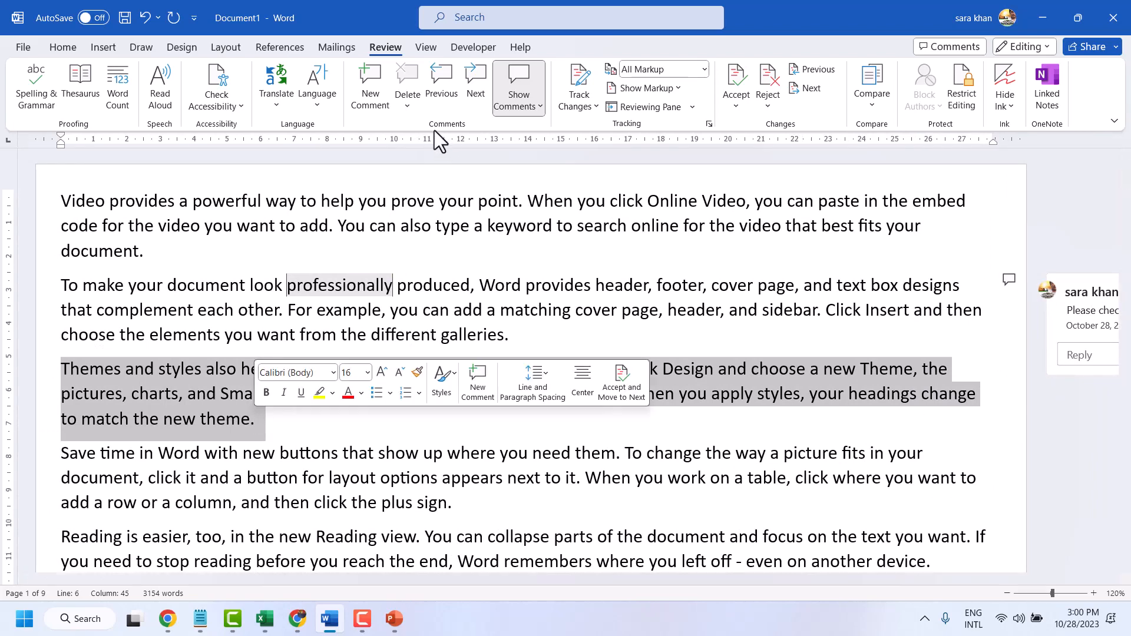
left_click(369, 85)
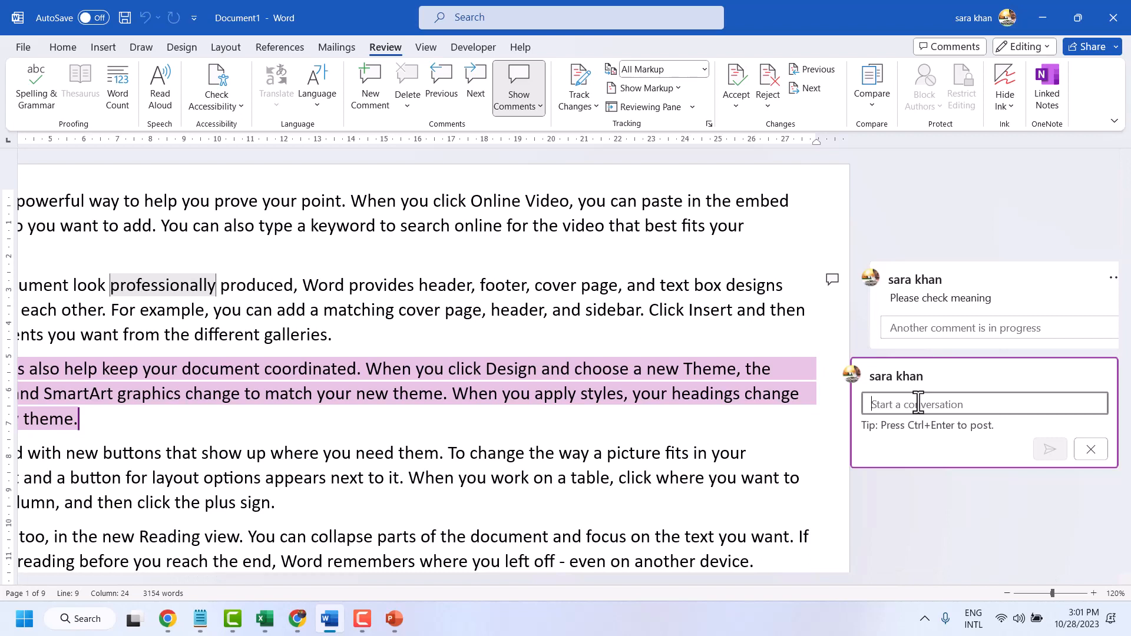
type("Check i")
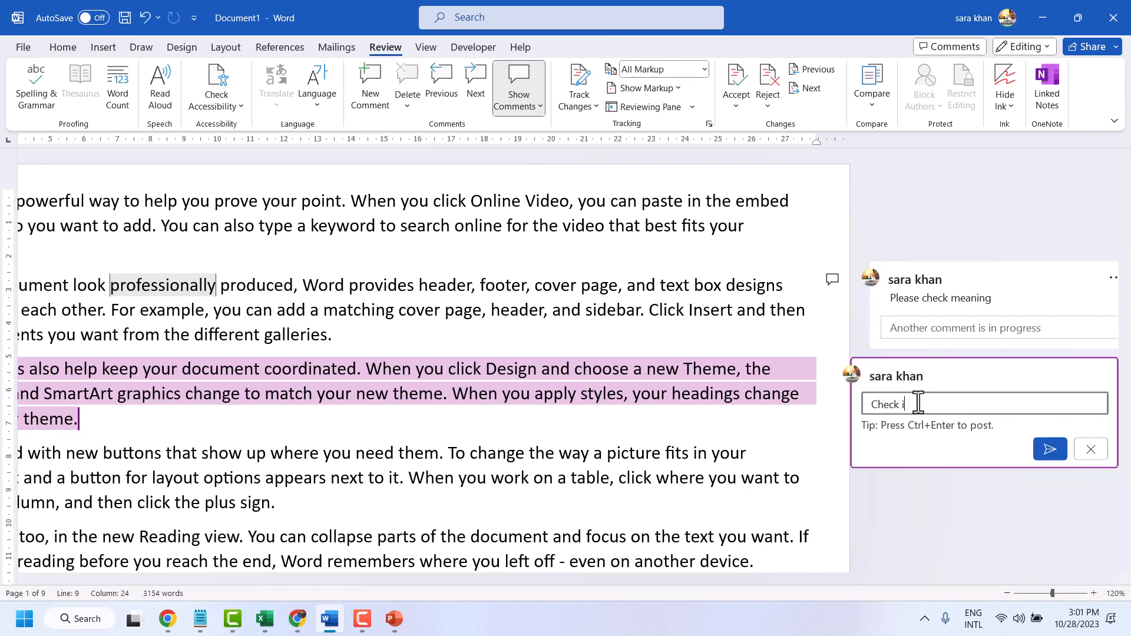
type("t!")
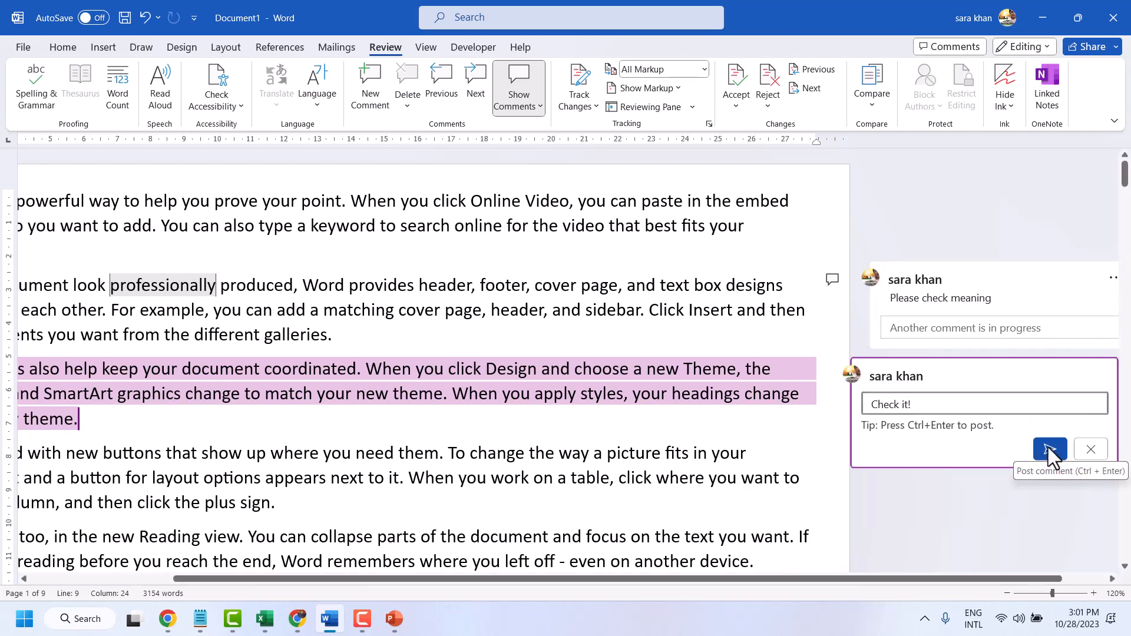
left_click(1050, 449)
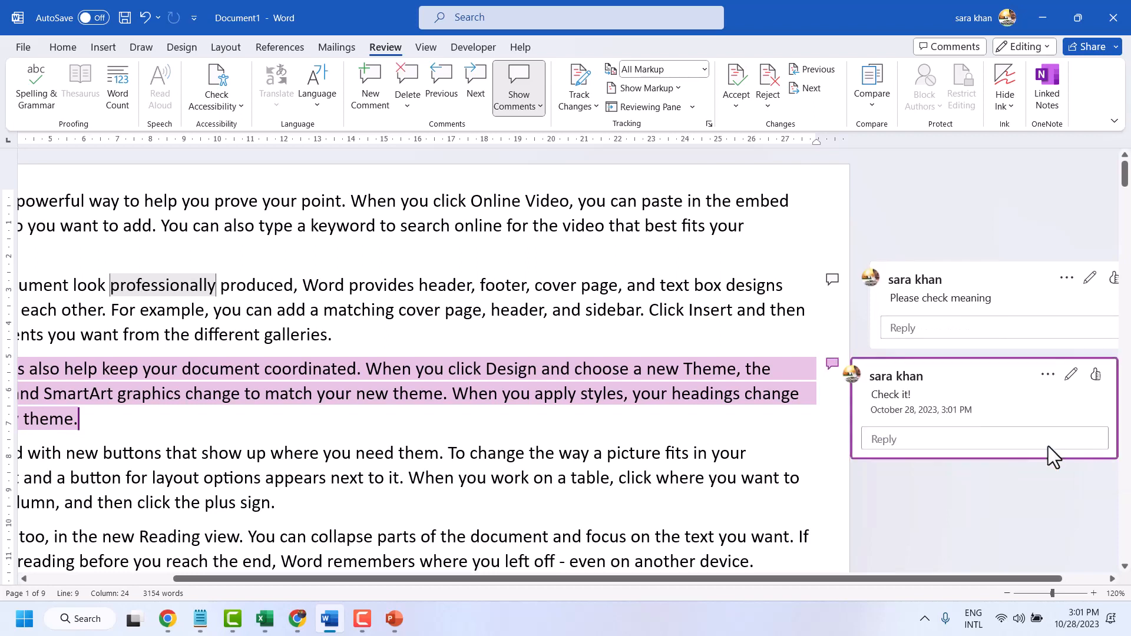
mouse_move(556, 128)
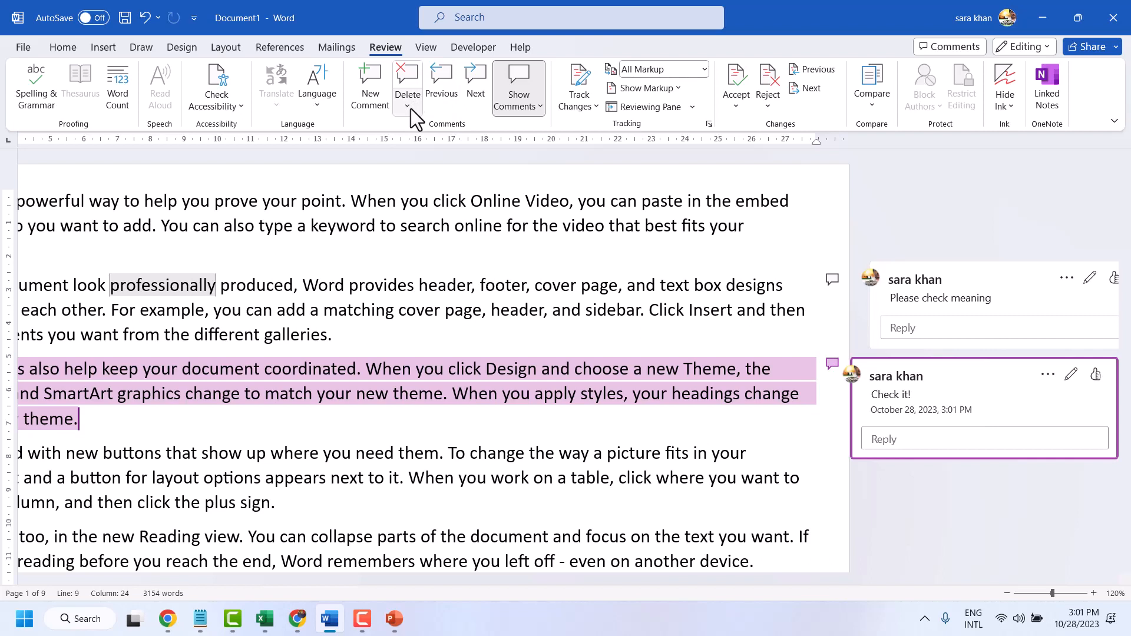
mouse_move(460, 126)
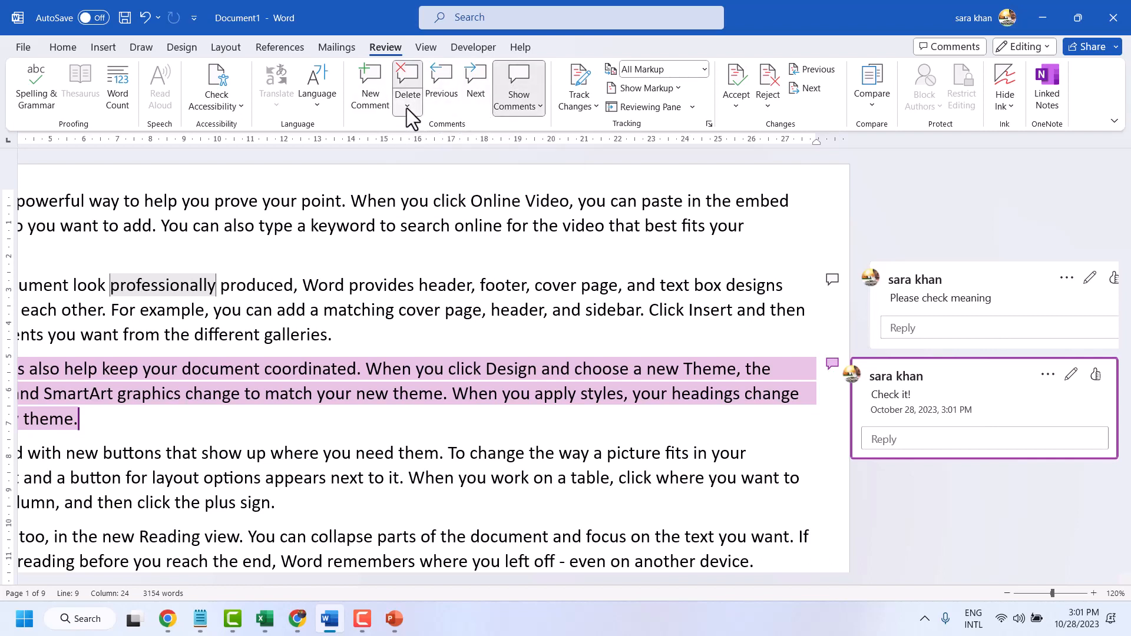
left_click(407, 106)
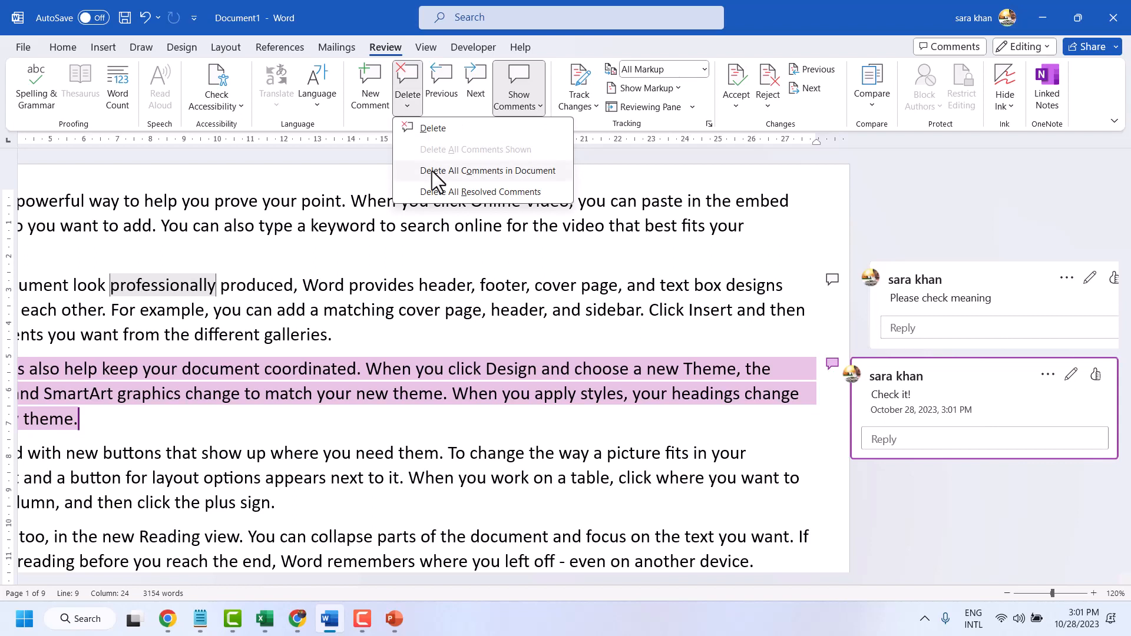
mouse_move(433, 195)
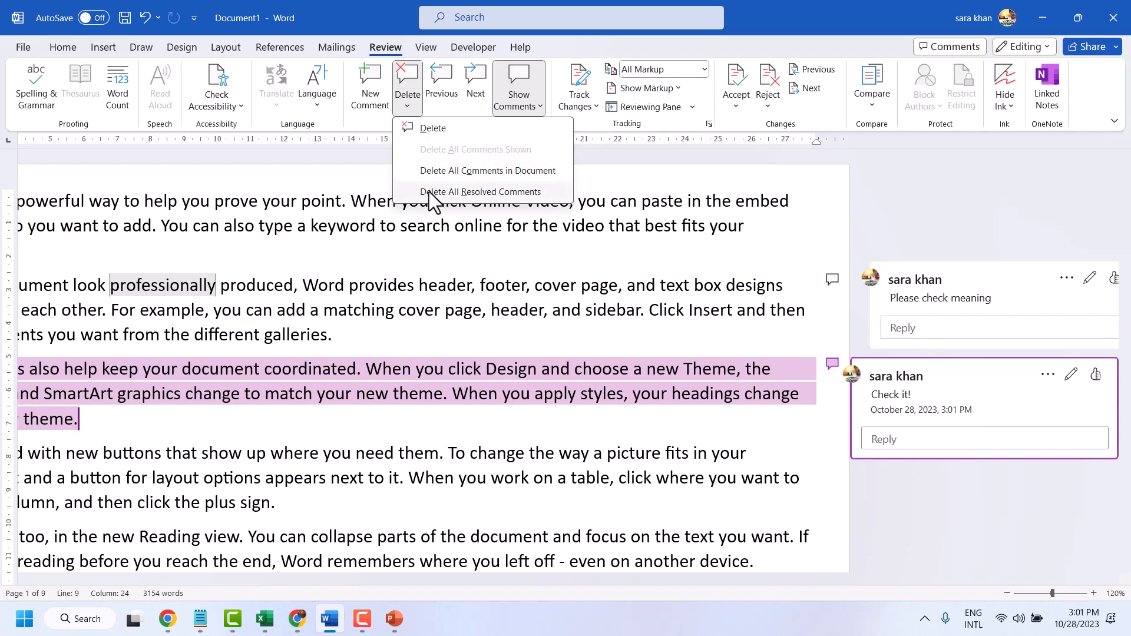
mouse_move(491, 105)
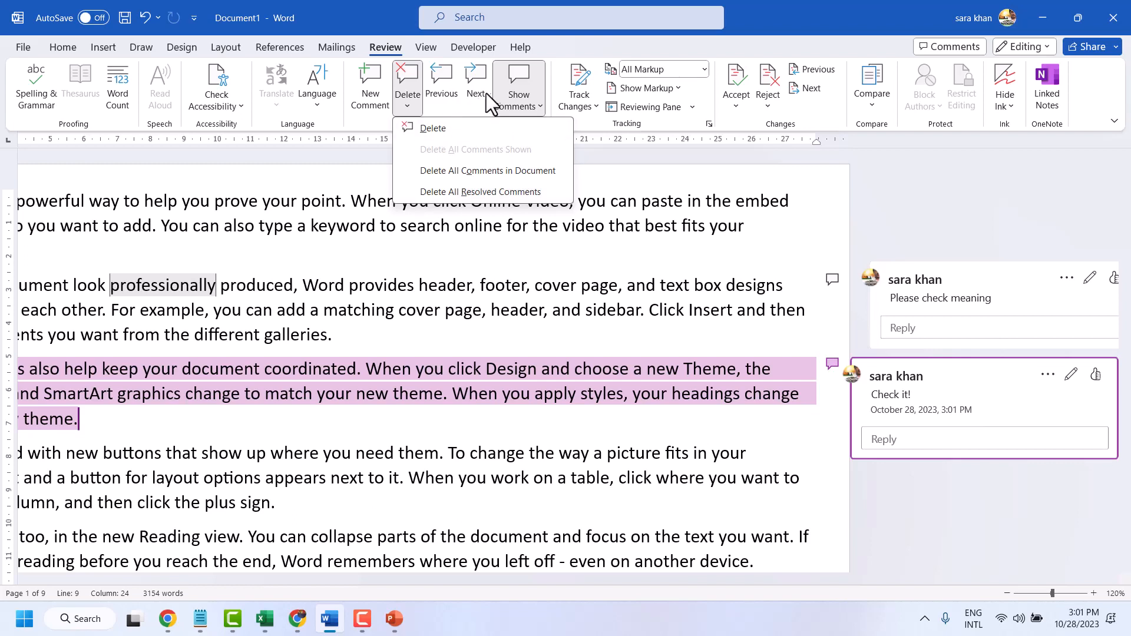
left_click(518, 87)
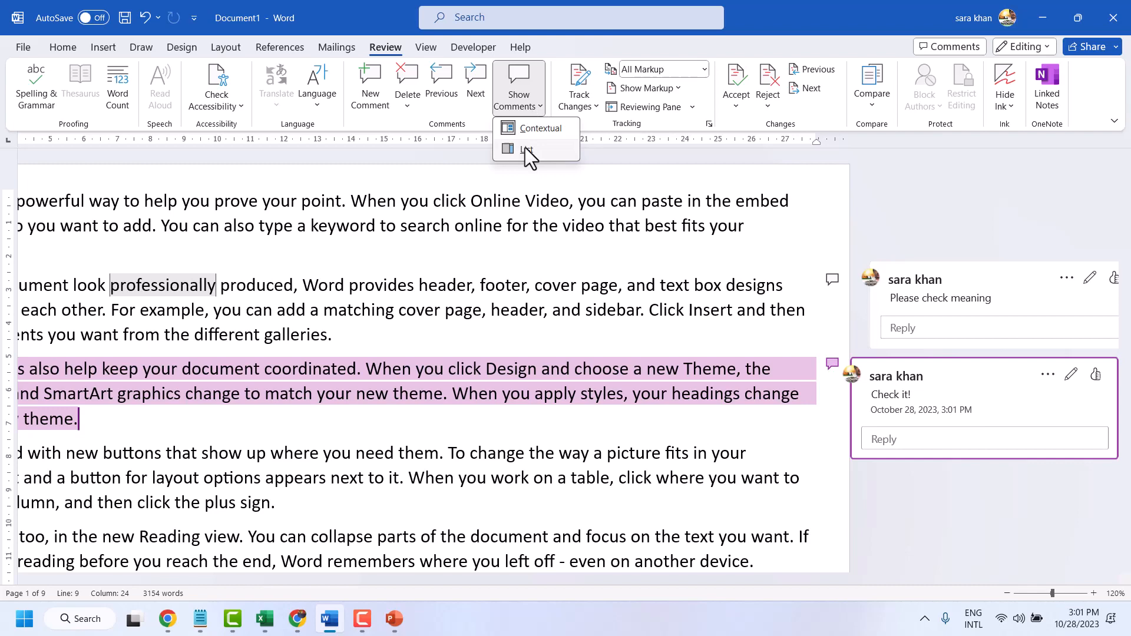
left_click(517, 86)
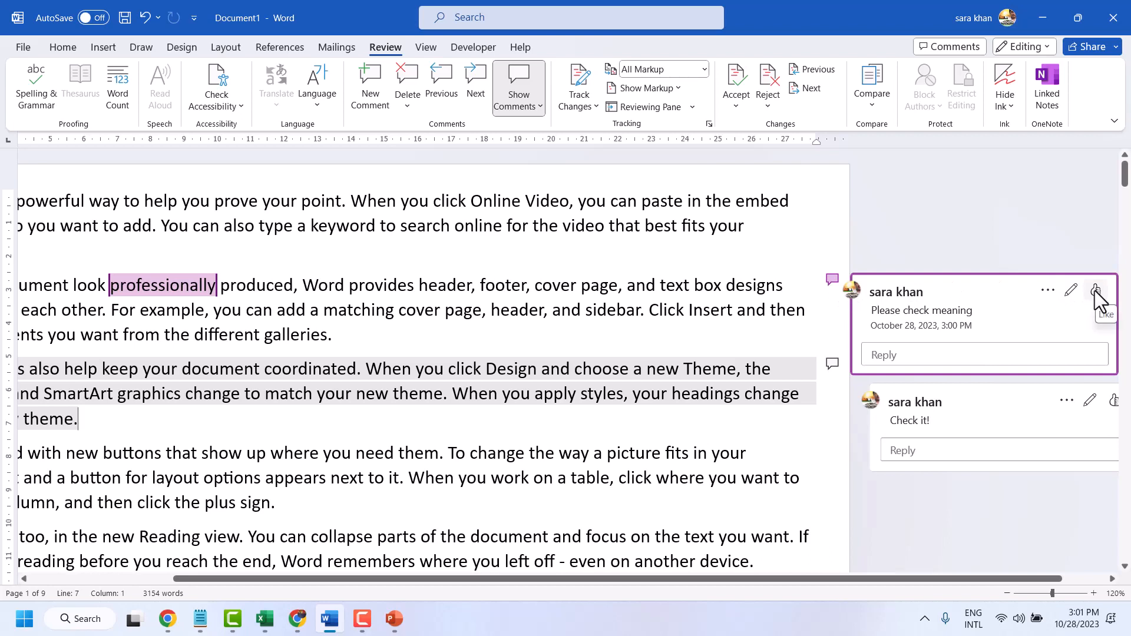
Like the 'Please check meaning' comment, resolve its thread, and dismiss the notice
left_click(1096, 291)
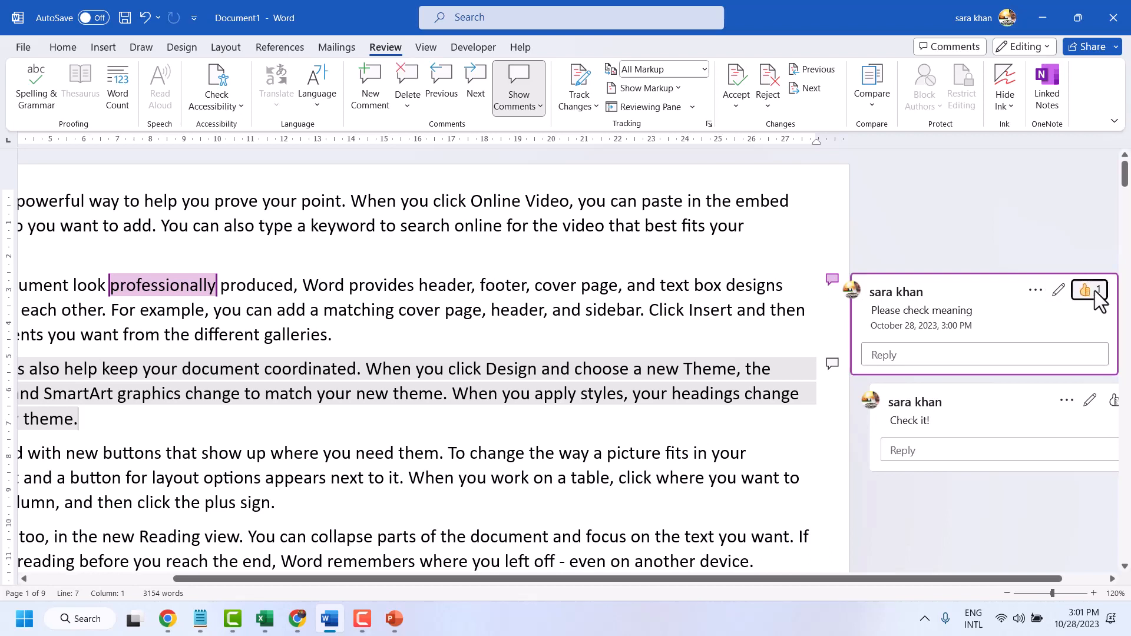
left_click(1035, 290)
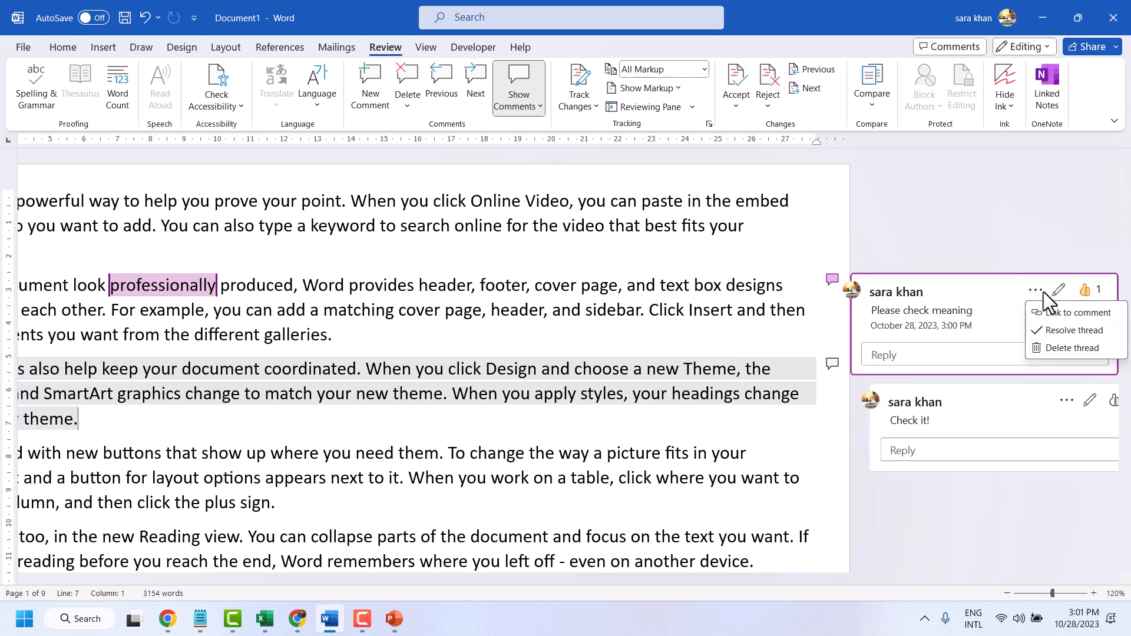
mouse_move(1031, 313)
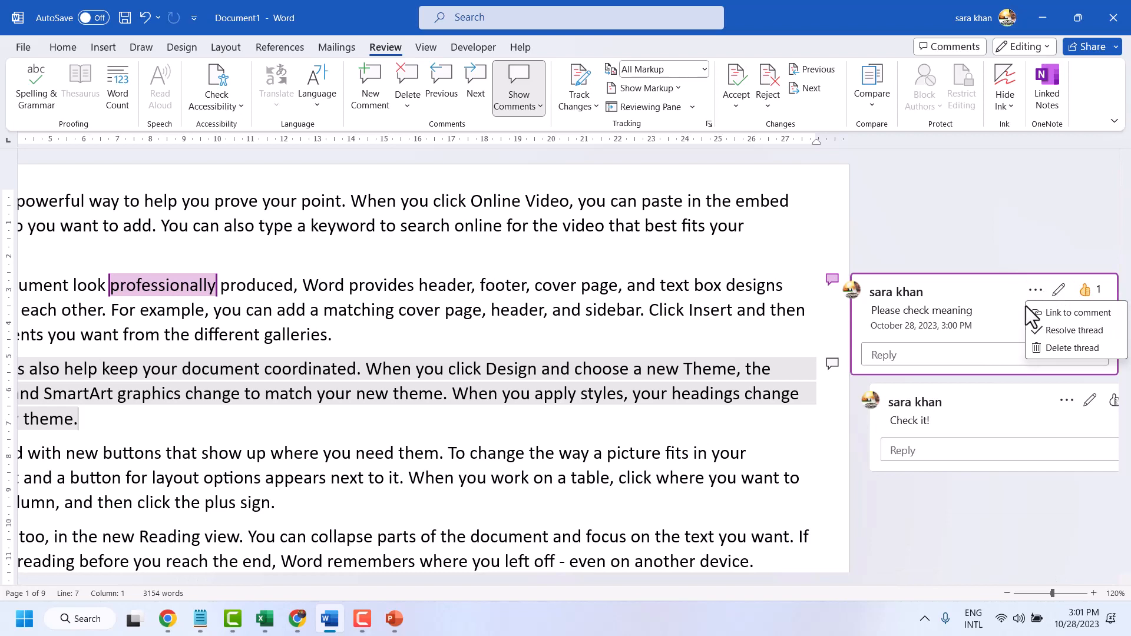
mouse_move(1073, 330)
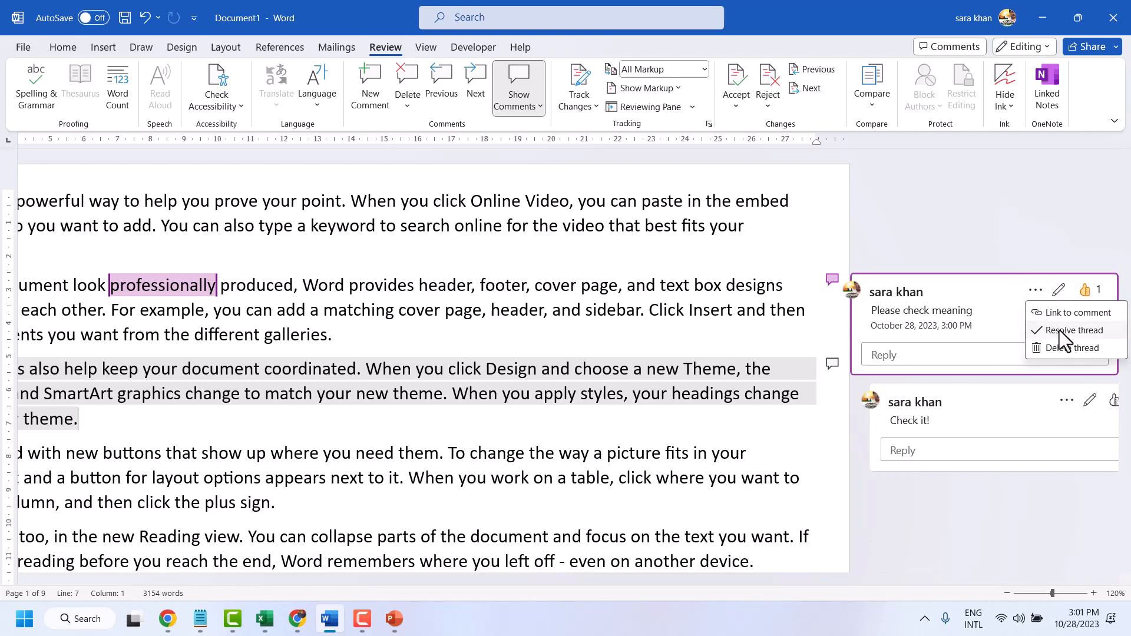
left_click(1073, 329)
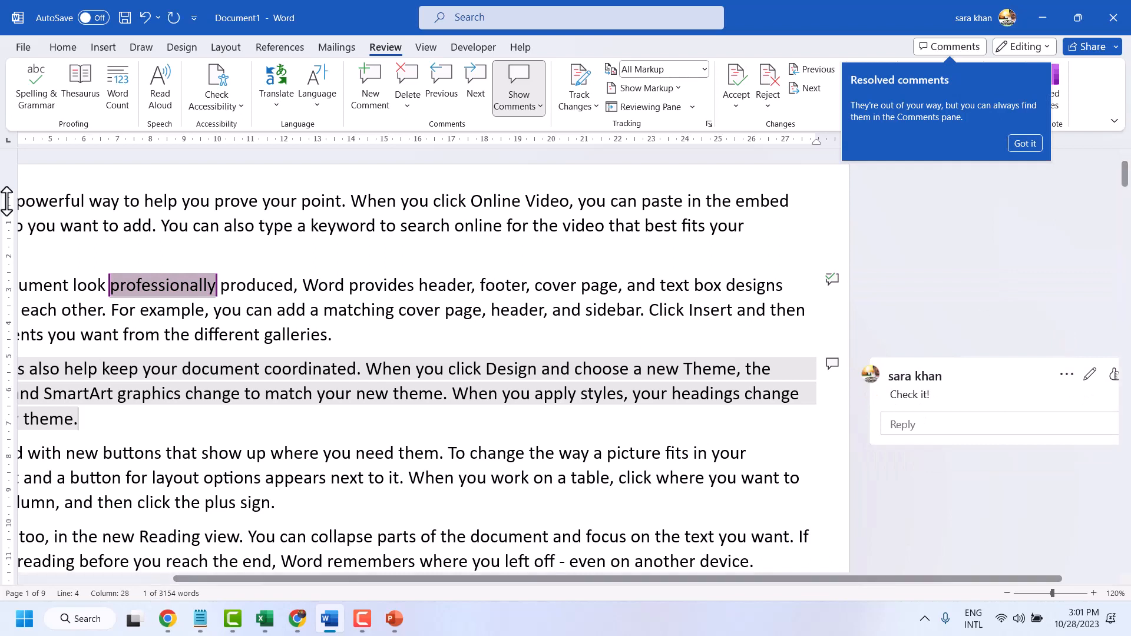
left_click(1024, 143)
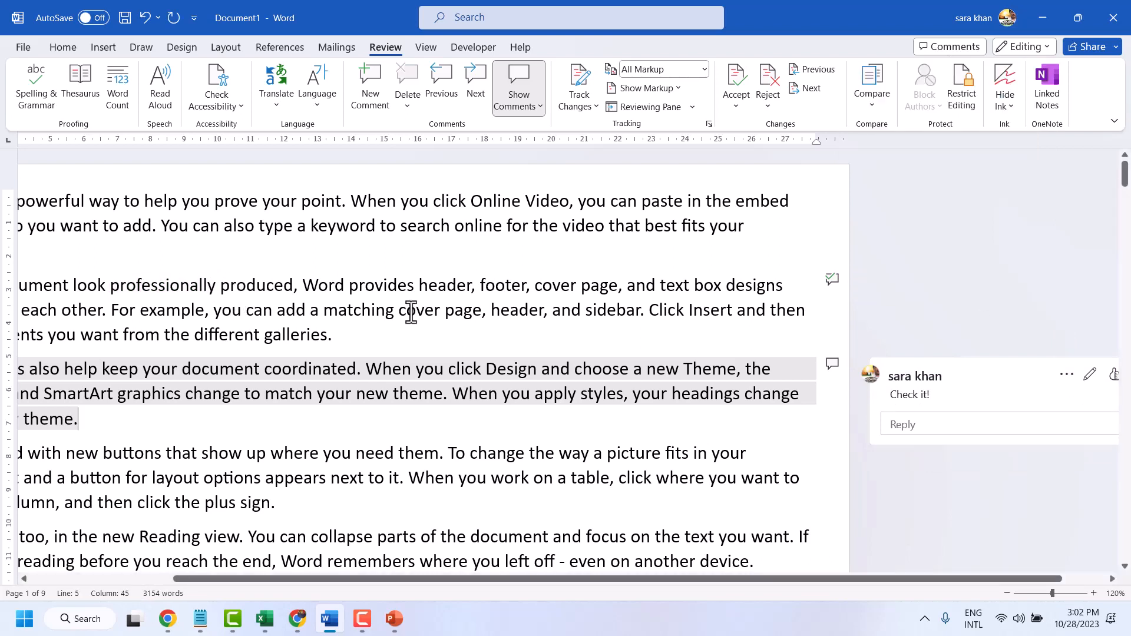
mouse_move(1021, 270)
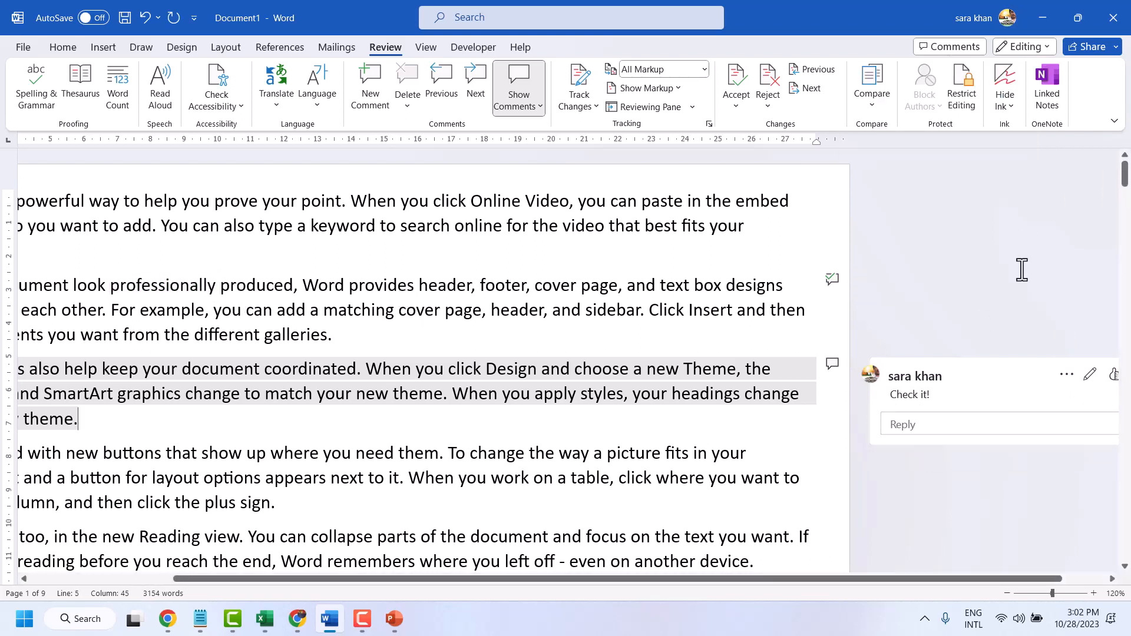